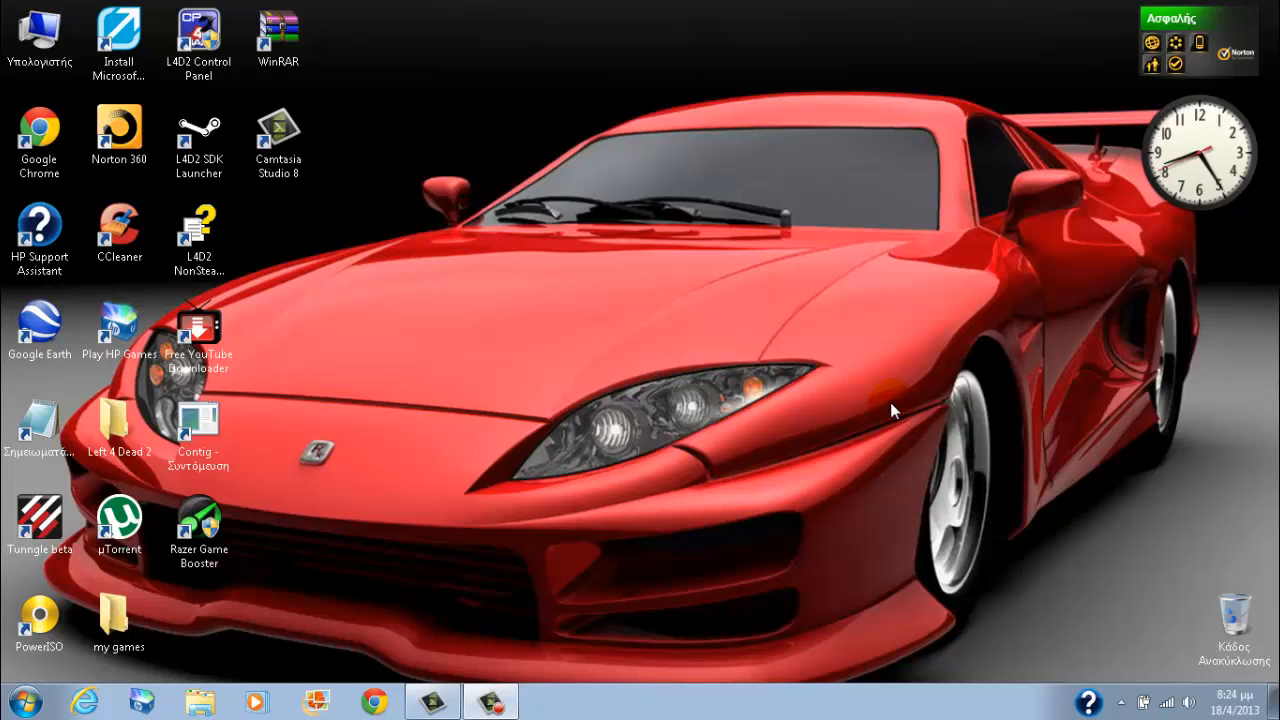
pyautogui.moveTo(901, 459)
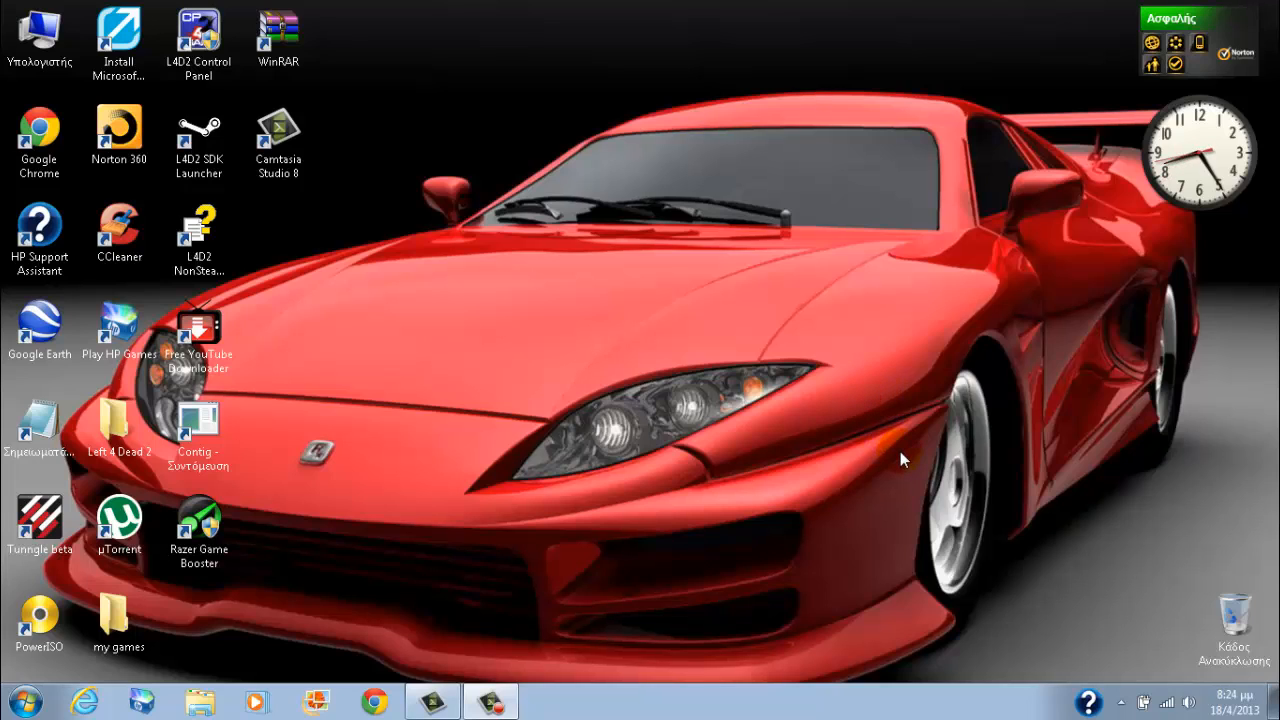
pyautogui.moveTo(905, 450)
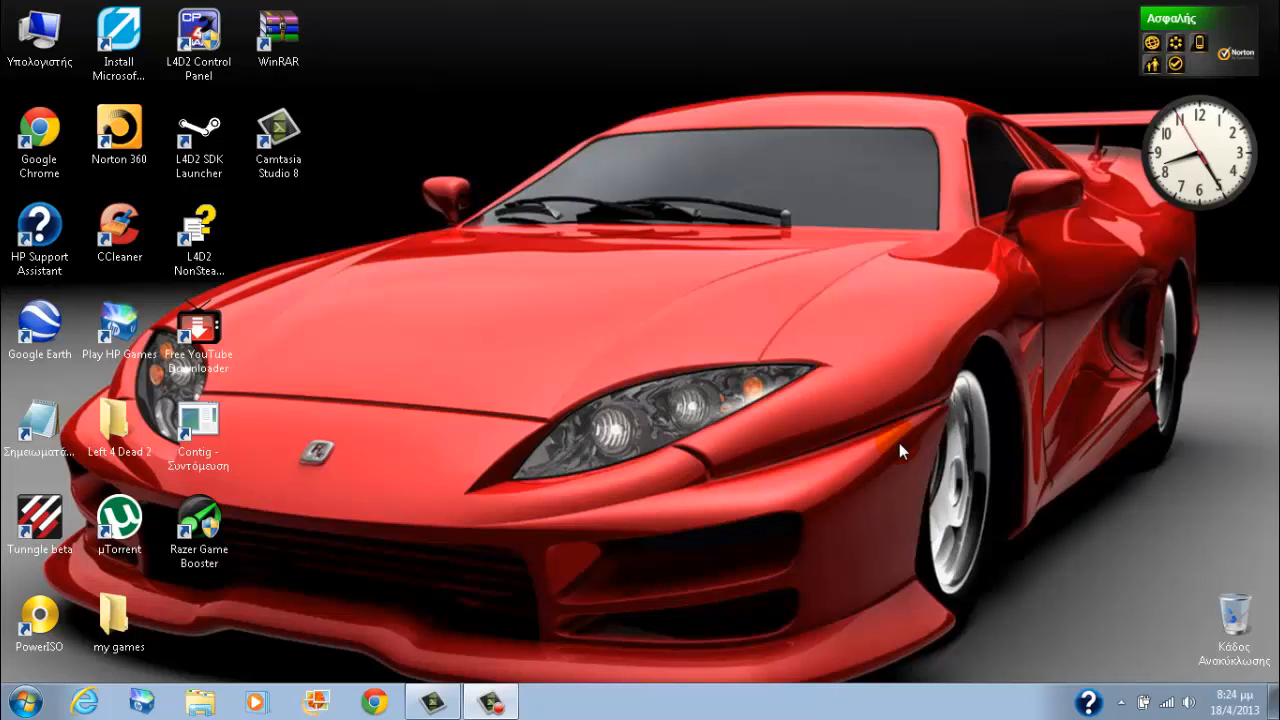
# Step: Launch Notepad with the EICAR test string entered as a new note
pyautogui.doubleClick(39, 425)
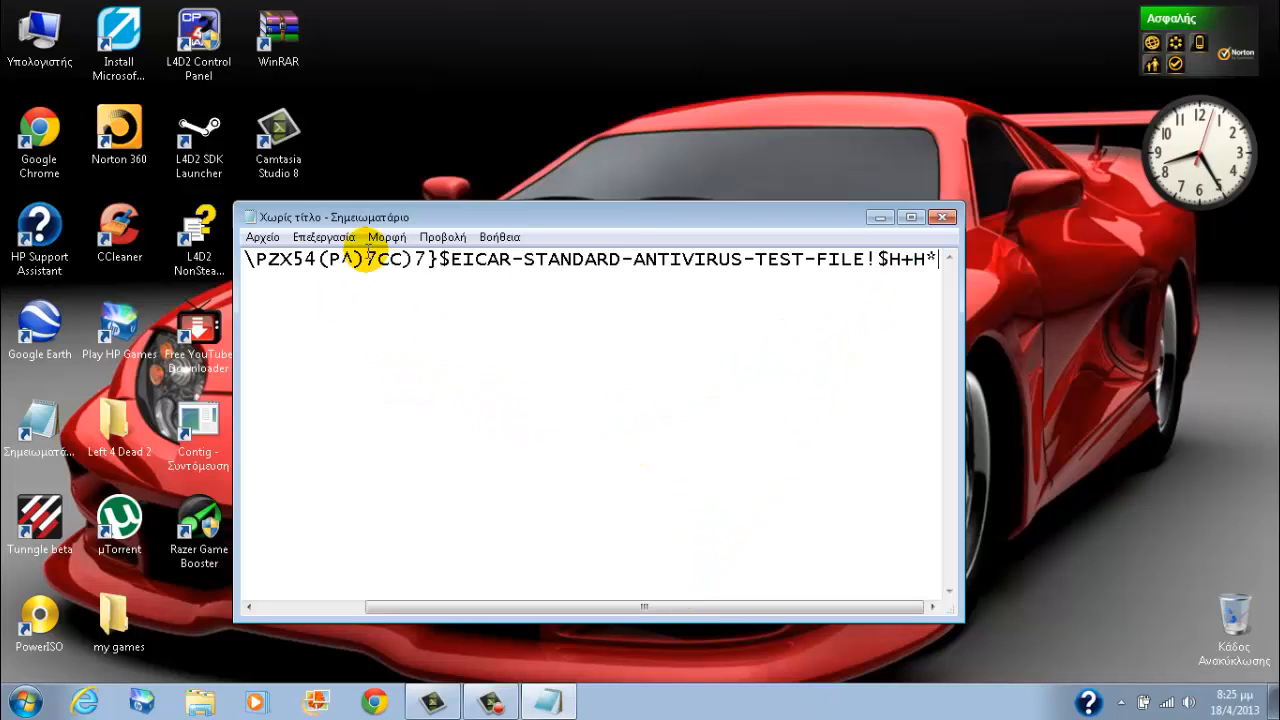
pyautogui.click(262, 237)
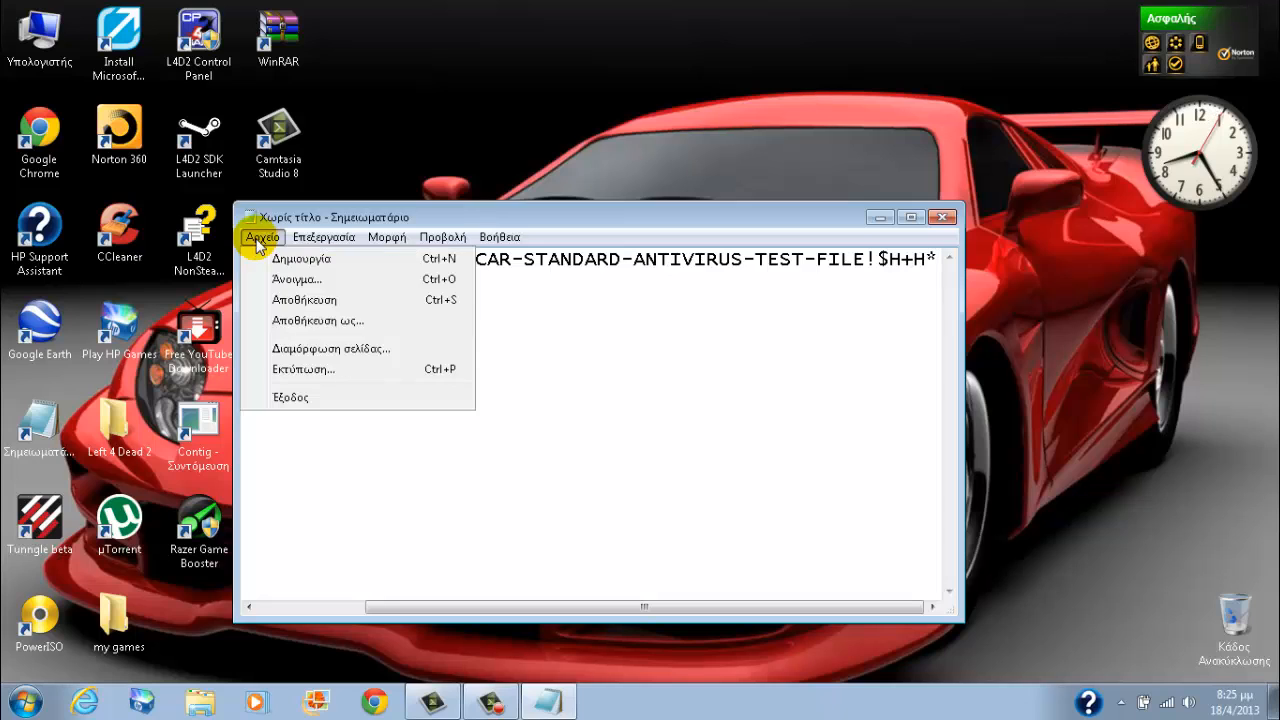
# Step: Save the note to the desktop as fdfgngfngf
pyautogui.click(318, 320)
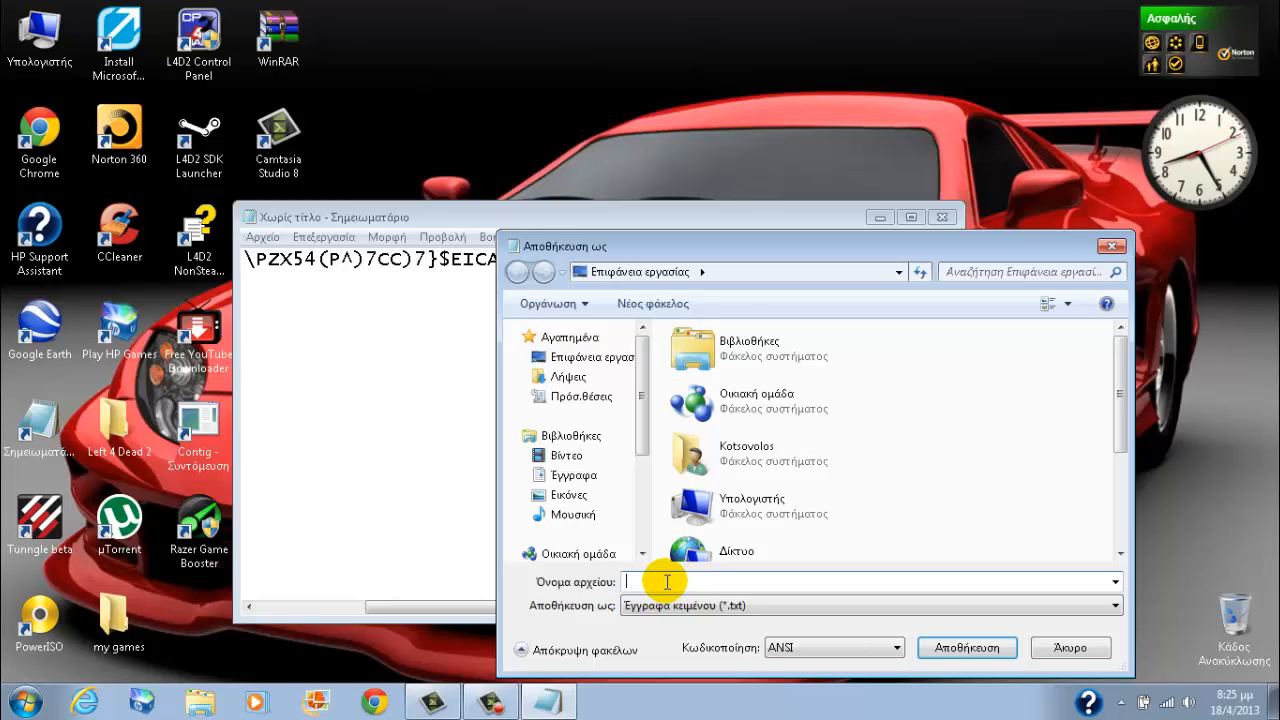
pyautogui.write('fdfgngfngf')
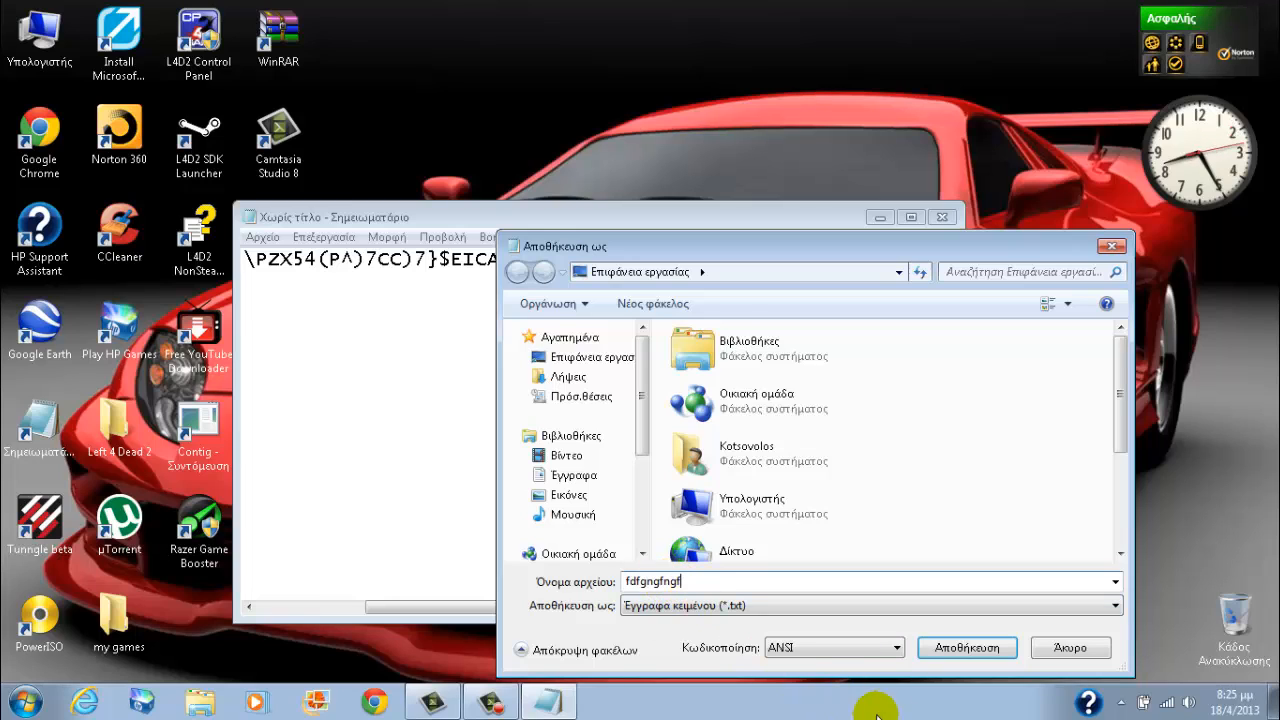
pyautogui.click(966, 647)
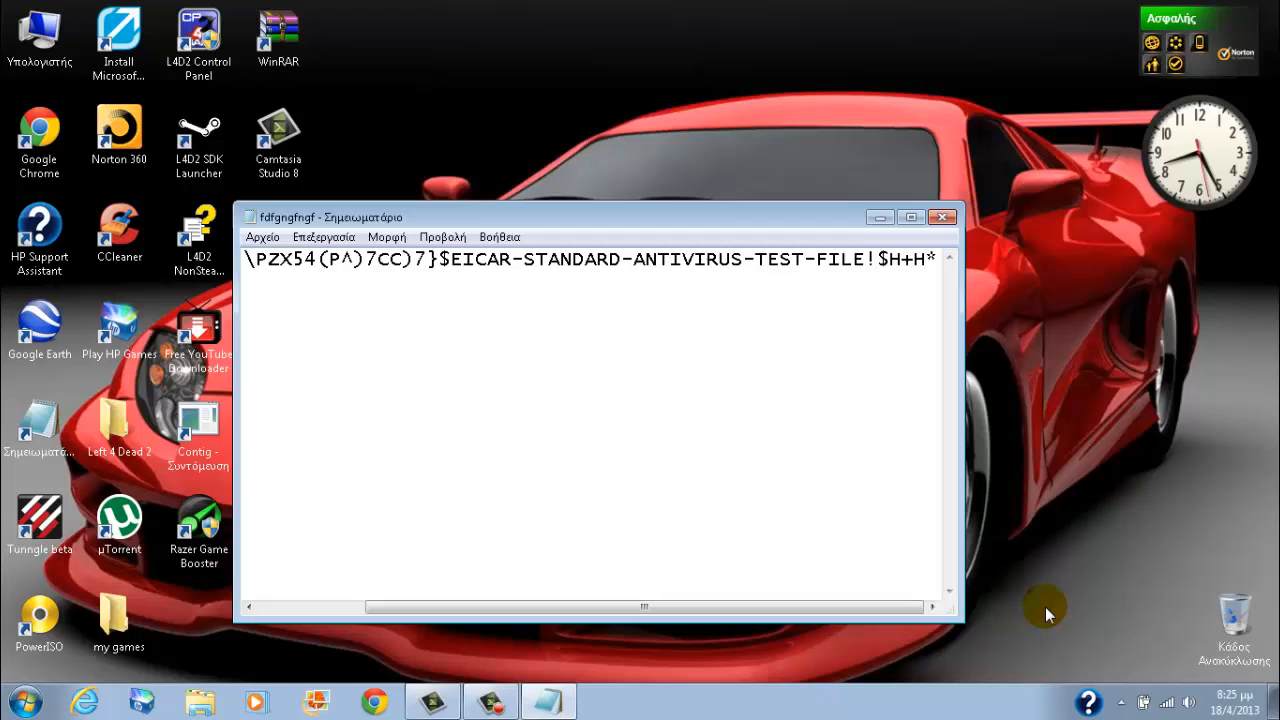
pyautogui.moveTo(617, 376)
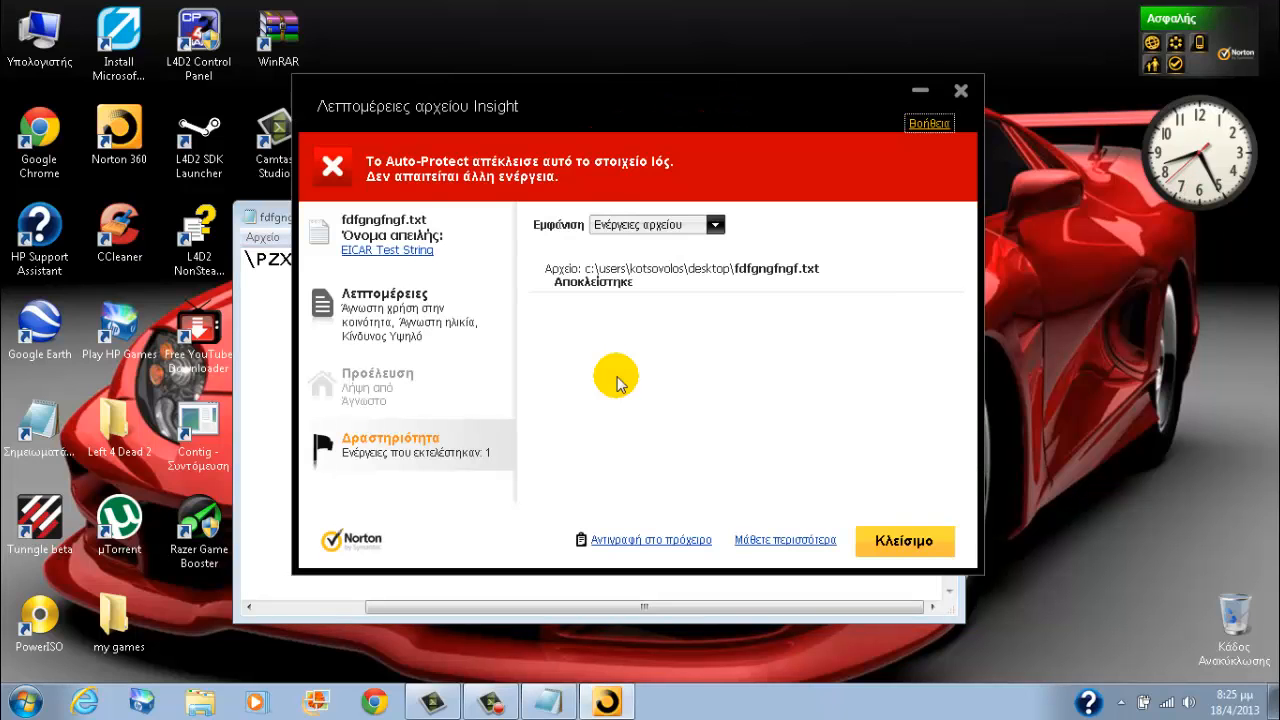
pyautogui.moveTo(567, 360)
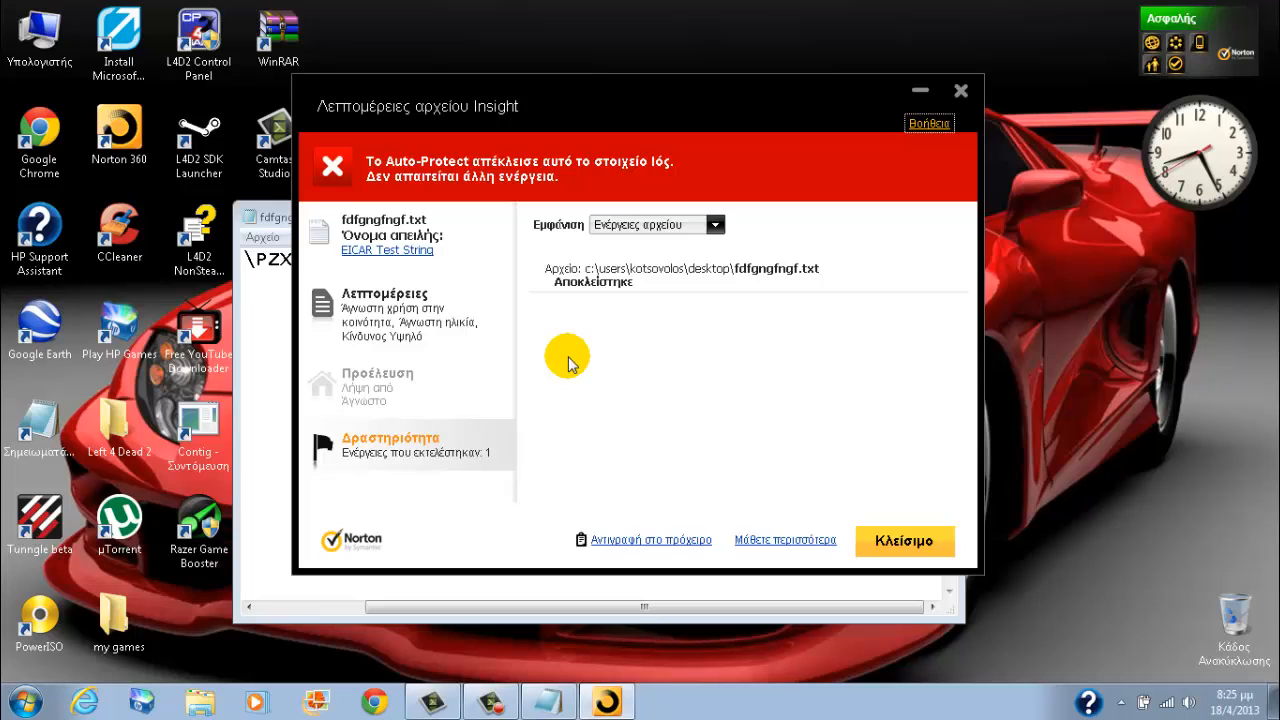
# Step: Close Norton's File Insight alert about blocking fdfgngfngf.txt
pyautogui.click(903, 541)
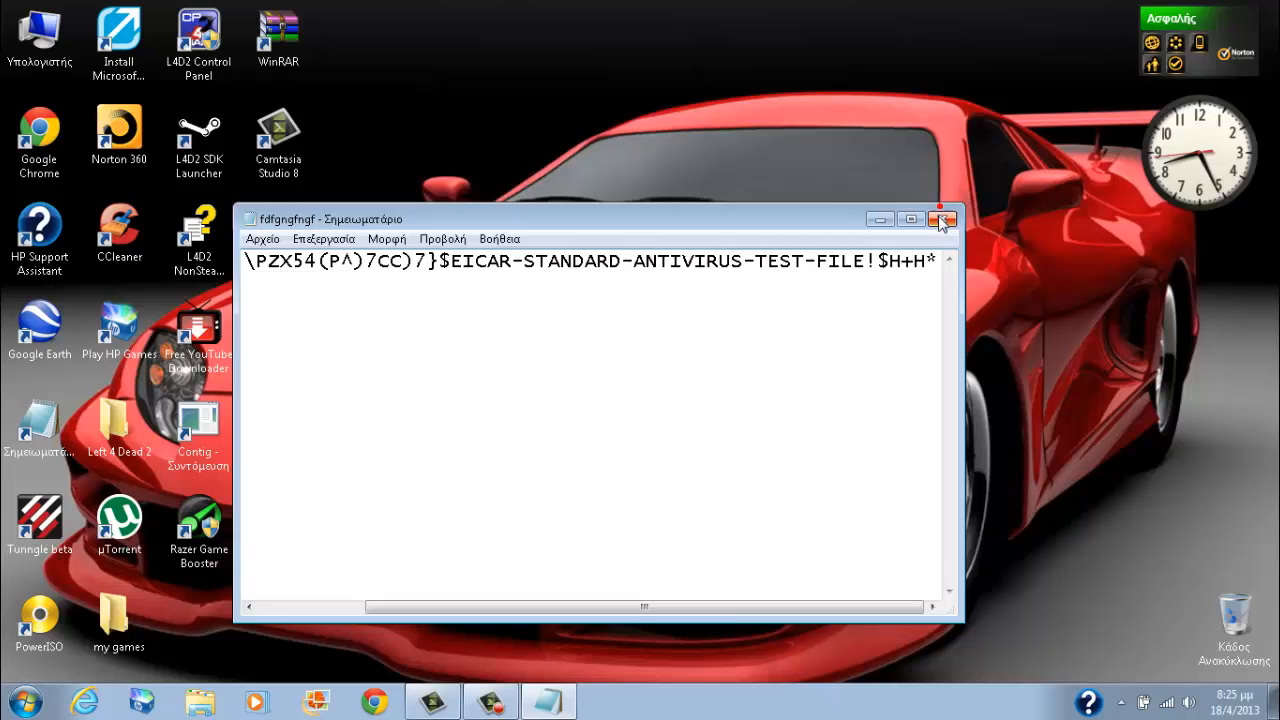
# Step: Close the fdfgngfngf Notepad window
pyautogui.click(940, 219)
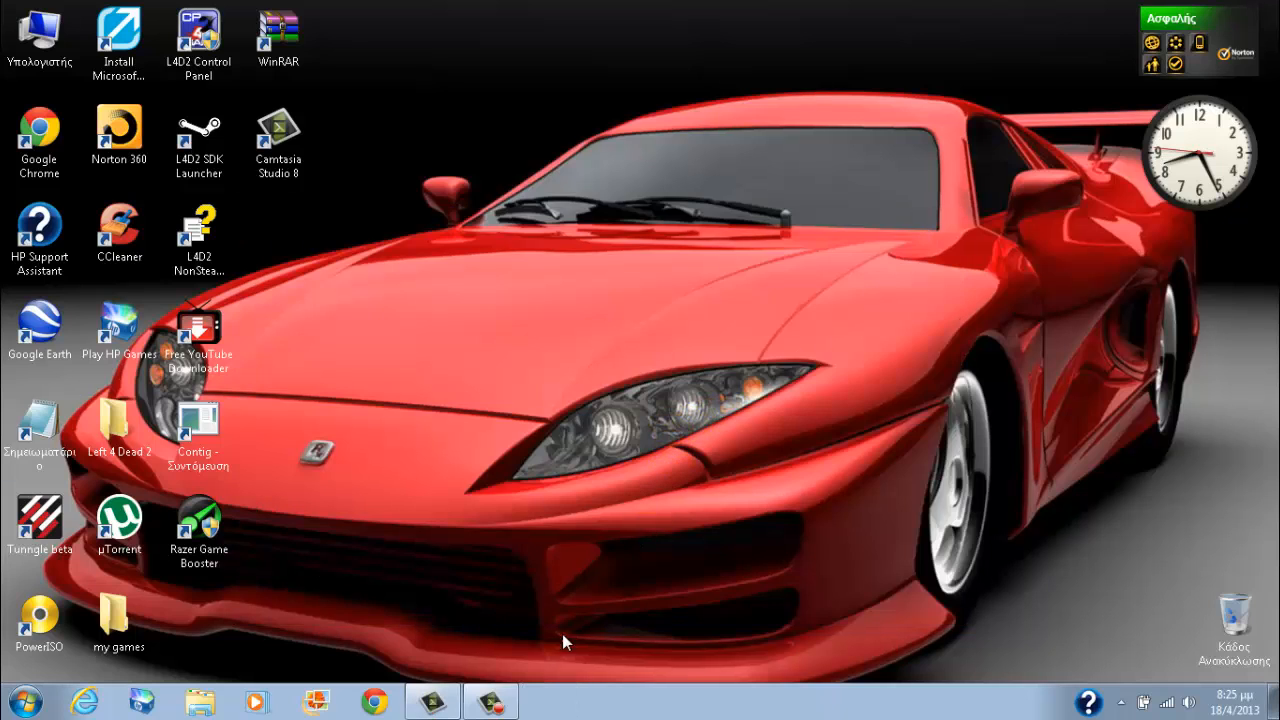